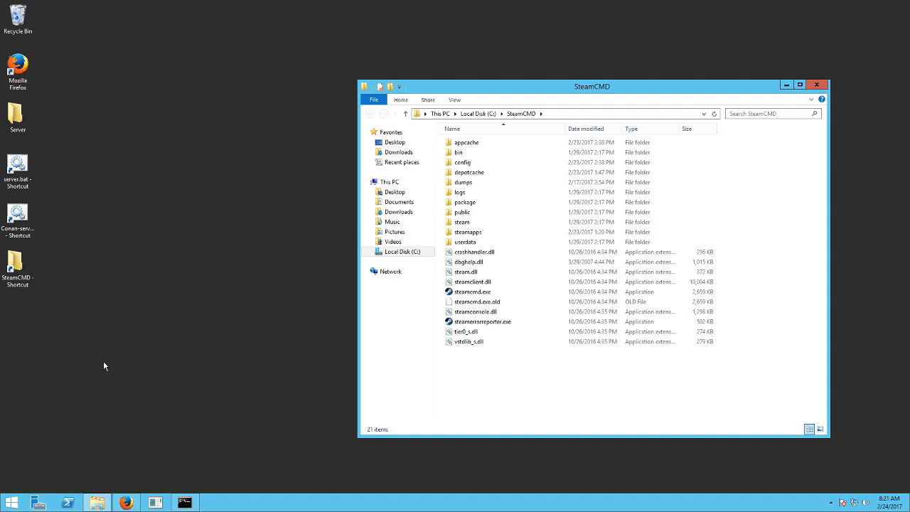
{"action": "mouse_move", "coordinate": [308, 340]}
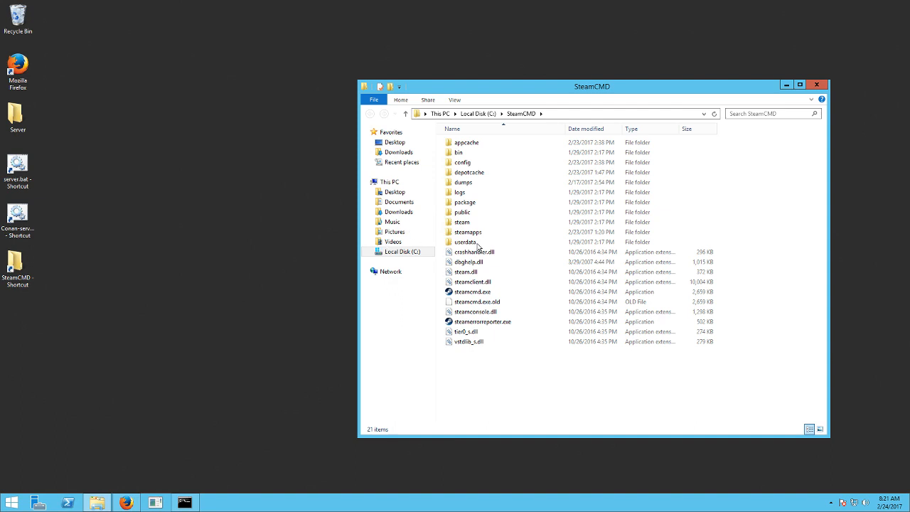
{"action": "mouse_move", "coordinate": [133, 273]}
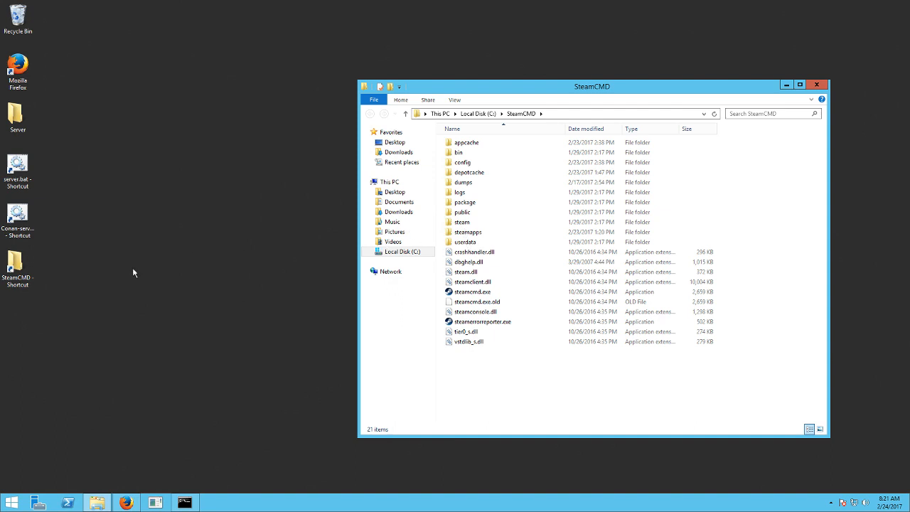
Navigate through steamapps/common into the Hellion Dedicated Server folder
{"action": "double_click", "coordinate": [468, 232]}
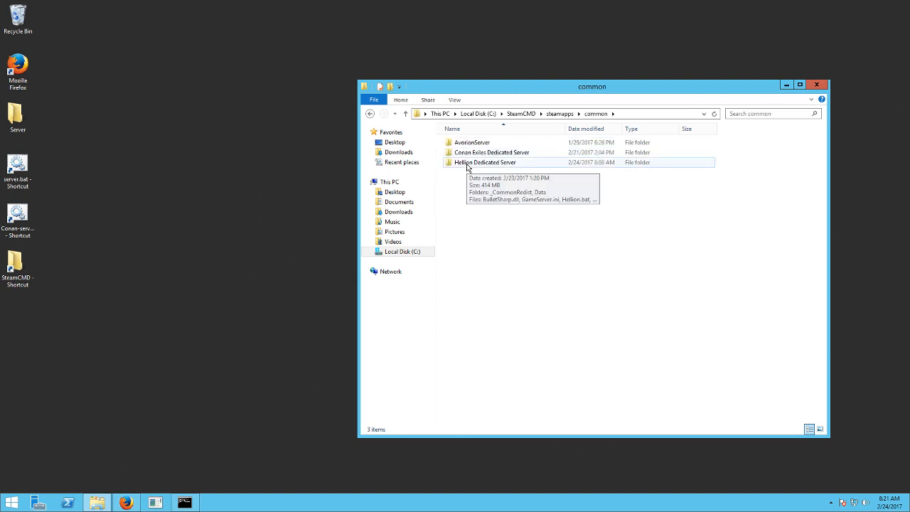
{"action": "double_click", "coordinate": [486, 162]}
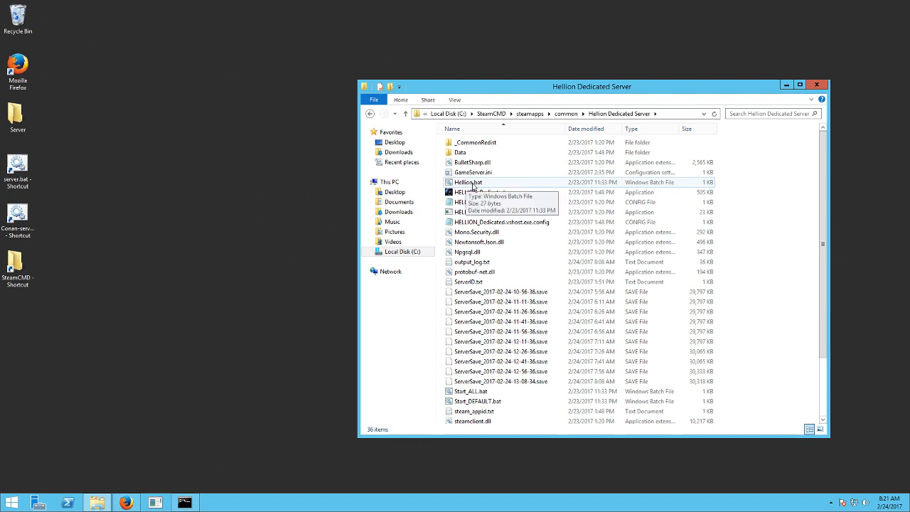
Edit Hellion.bat in Notepad++ to read HELLION_Dedicated.exe -scan, then close the editor
{"action": "right_click", "coordinate": [468, 182]}
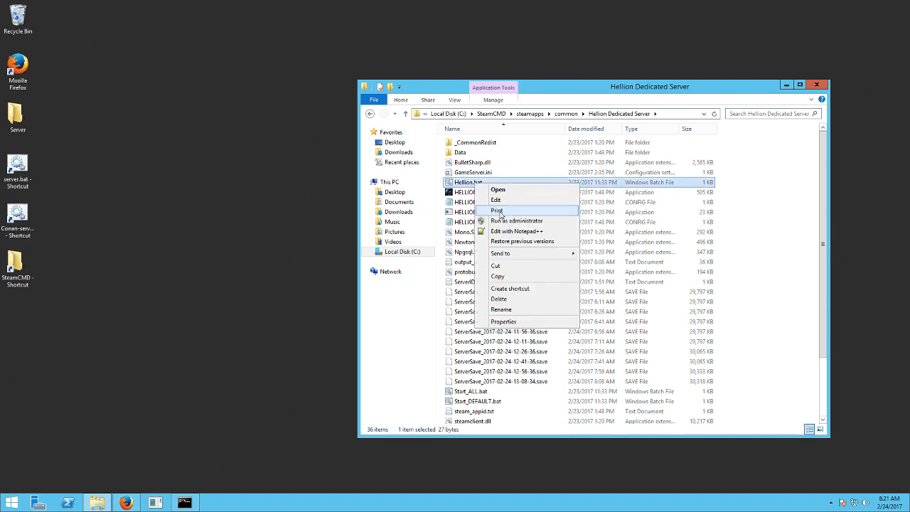
{"action": "left_click", "coordinate": [517, 231]}
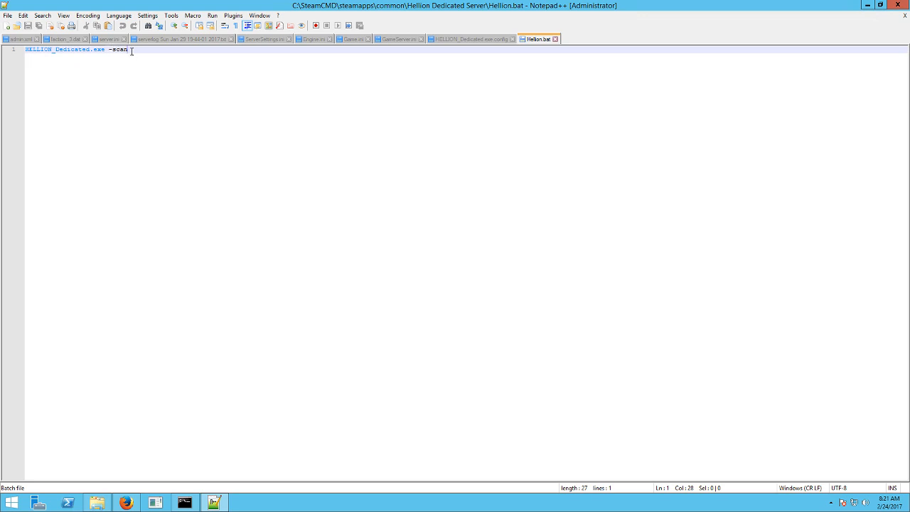
{"action": "left_click", "coordinate": [9, 15]}
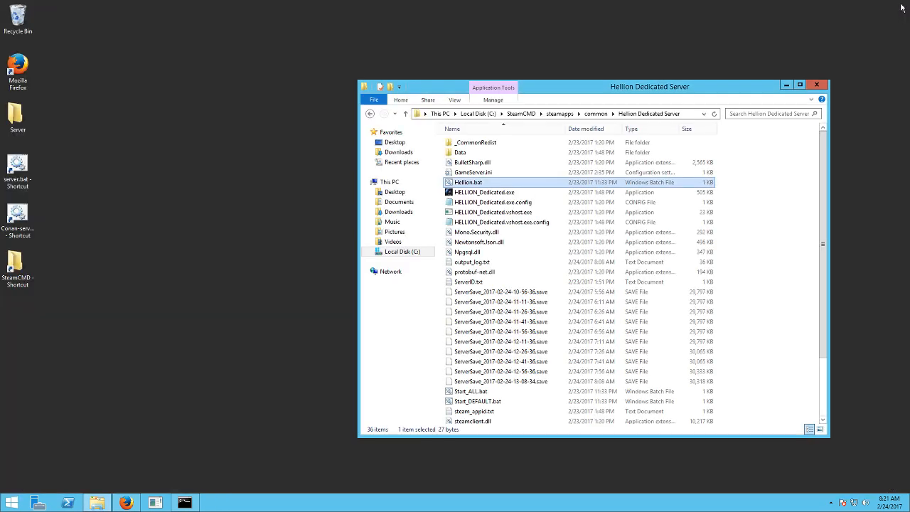
{"action": "mouse_move", "coordinate": [468, 186]}
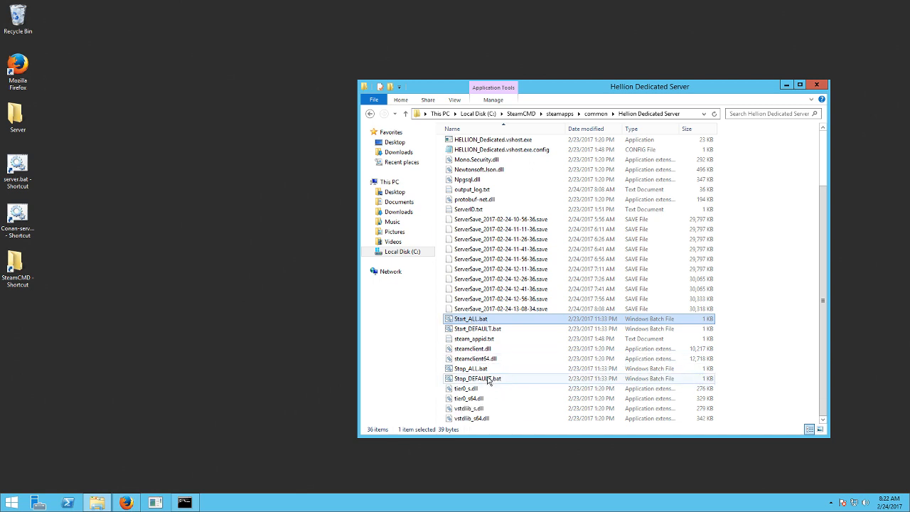
{"action": "left_click", "coordinate": [471, 368]}
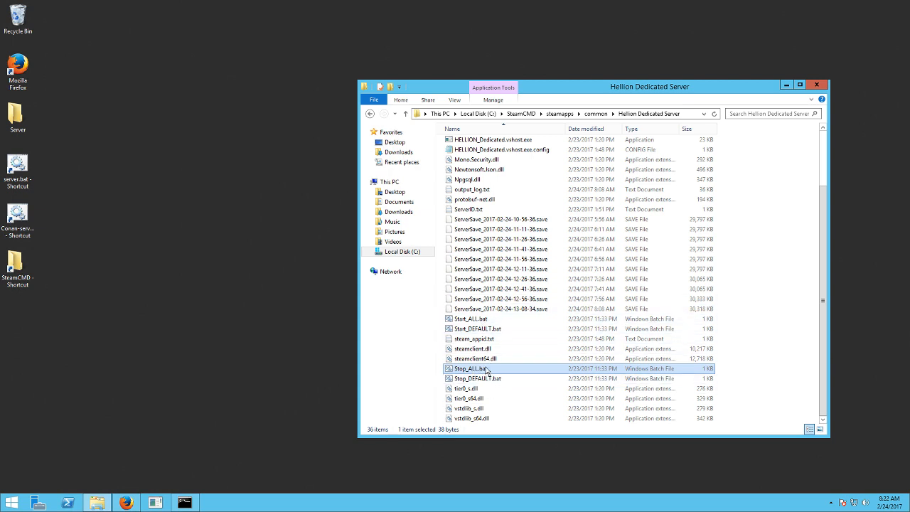
{"action": "mouse_move", "coordinate": [486, 370]}
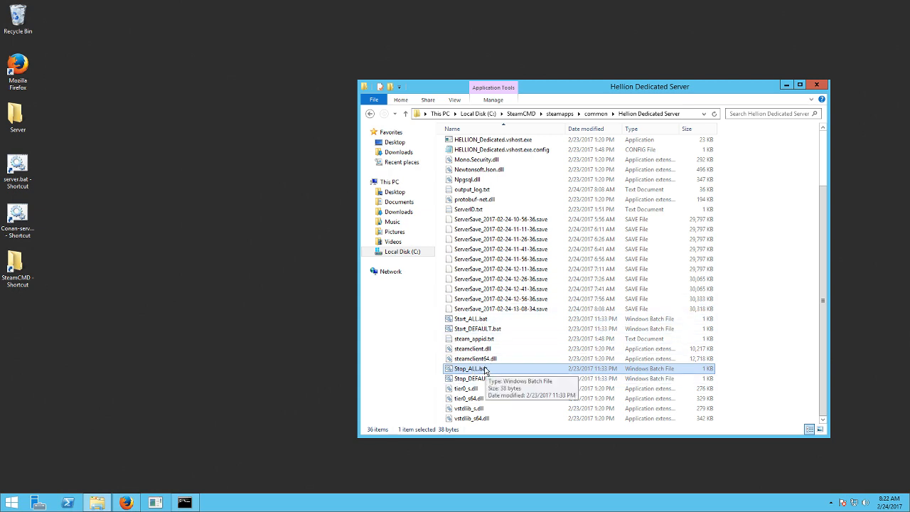
{"action": "mouse_move", "coordinate": [498, 370]}
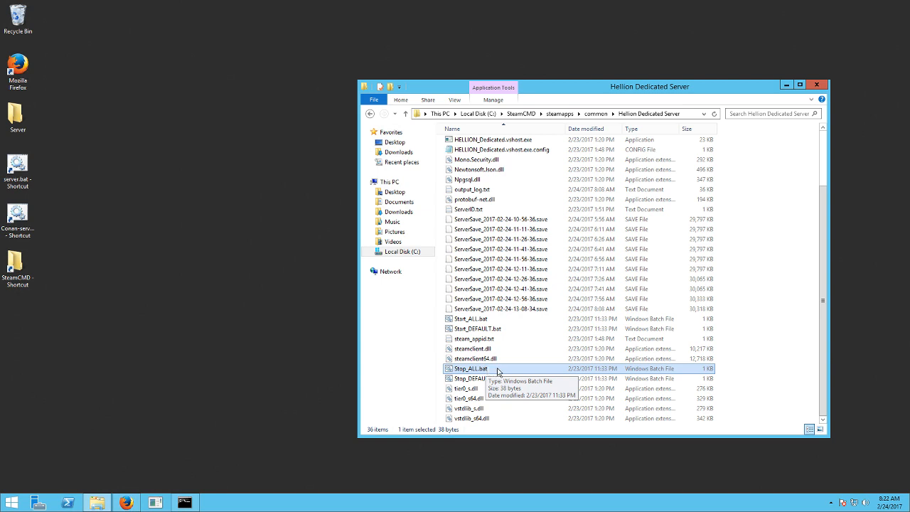
Launch Start_ALL.bat to start the Game Server: DEFAULT console running HELLION_Dedicated.exe
{"action": "double_click", "coordinate": [472, 319]}
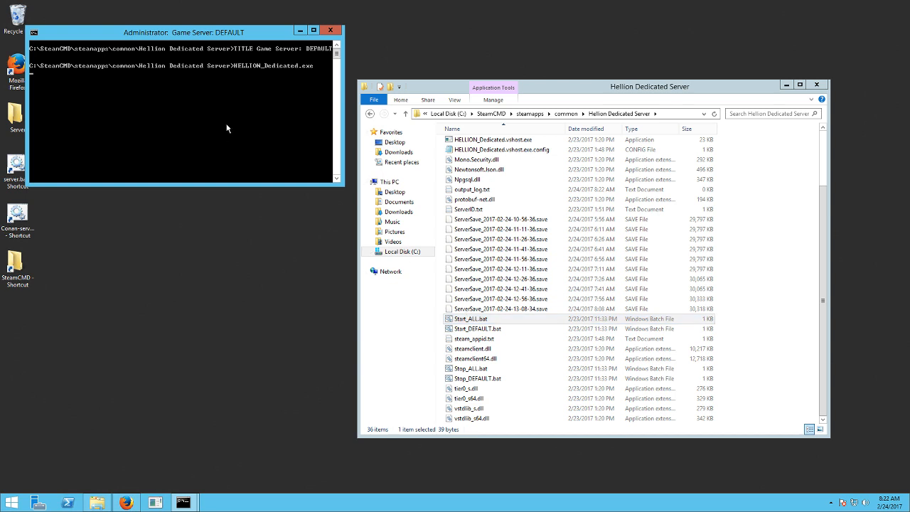
{"action": "mouse_move", "coordinate": [305, 153]}
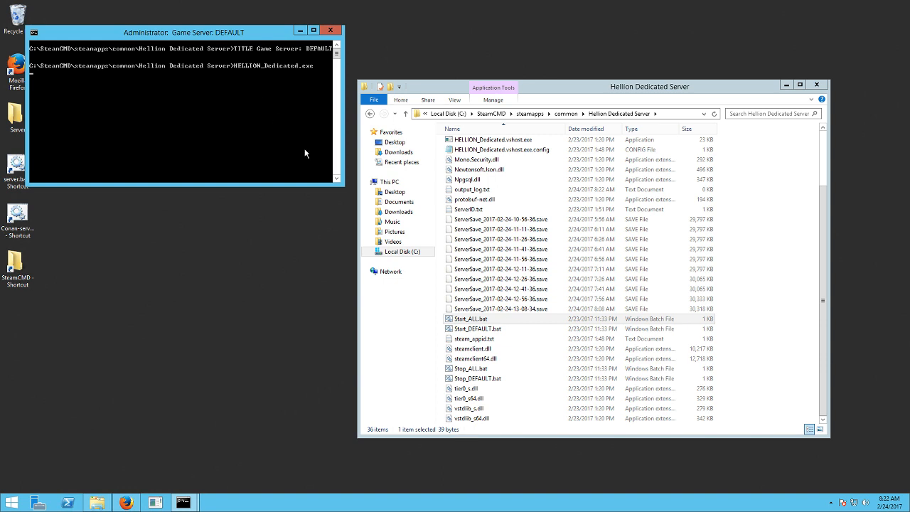
{"action": "right_click", "coordinate": [469, 319]}
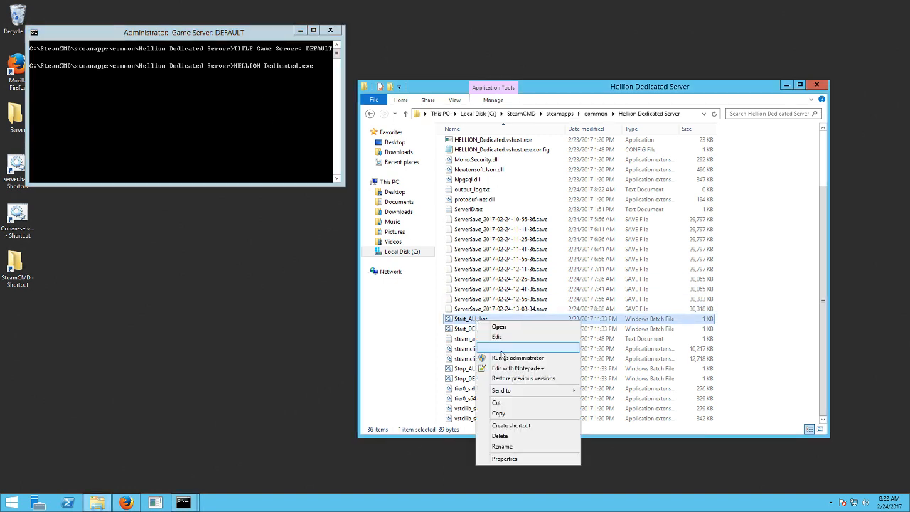
{"action": "left_click", "coordinate": [518, 367]}
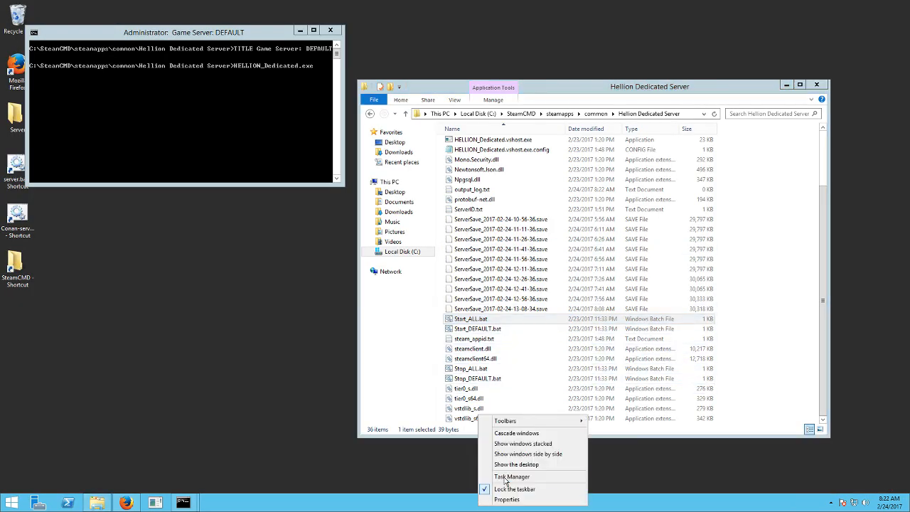
Bring up Task Manager to confirm HELLION_Dedicated is running at about 200 MB
{"action": "left_click", "coordinate": [512, 476]}
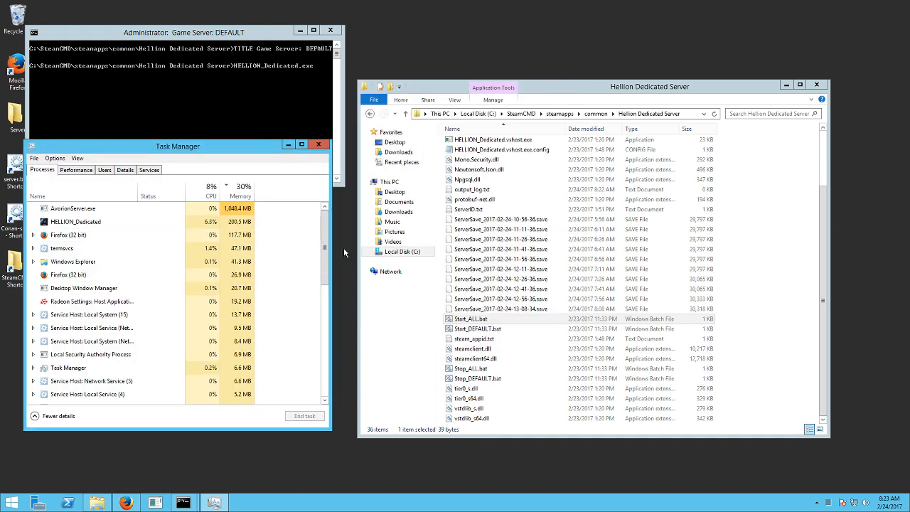
{"action": "left_click", "coordinate": [472, 319]}
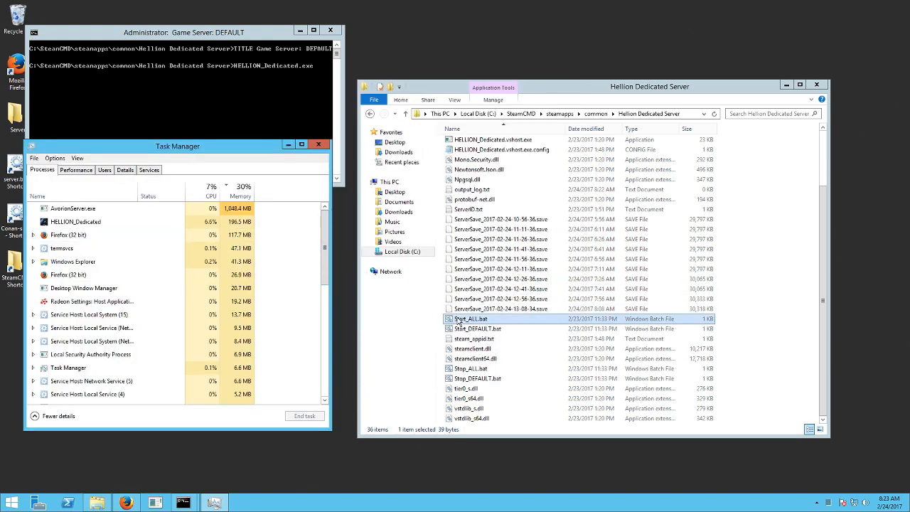
{"action": "left_click", "coordinate": [471, 368]}
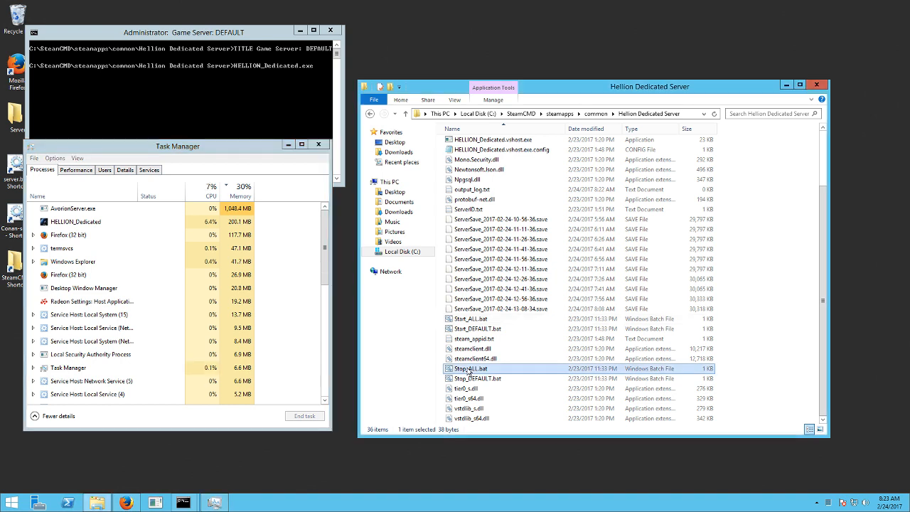